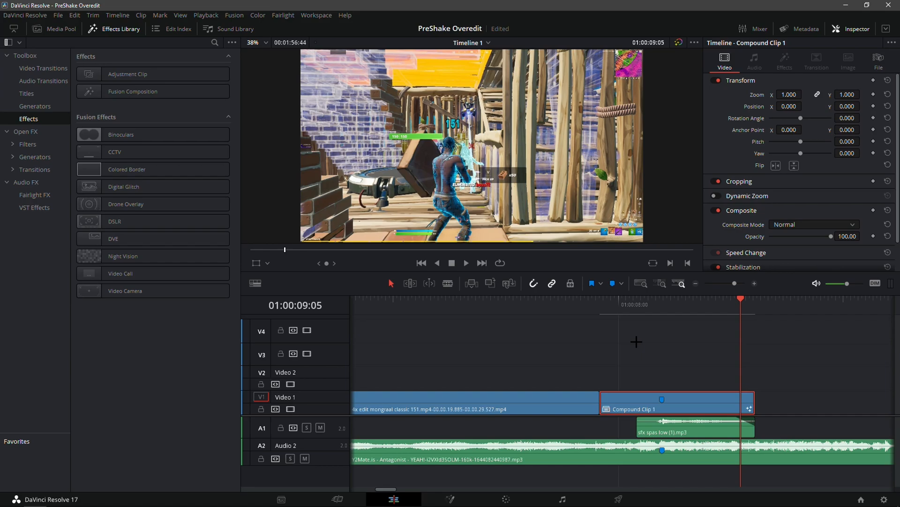
Move the playhead back to the moment just before the kill and play from there
left_click(662, 298)
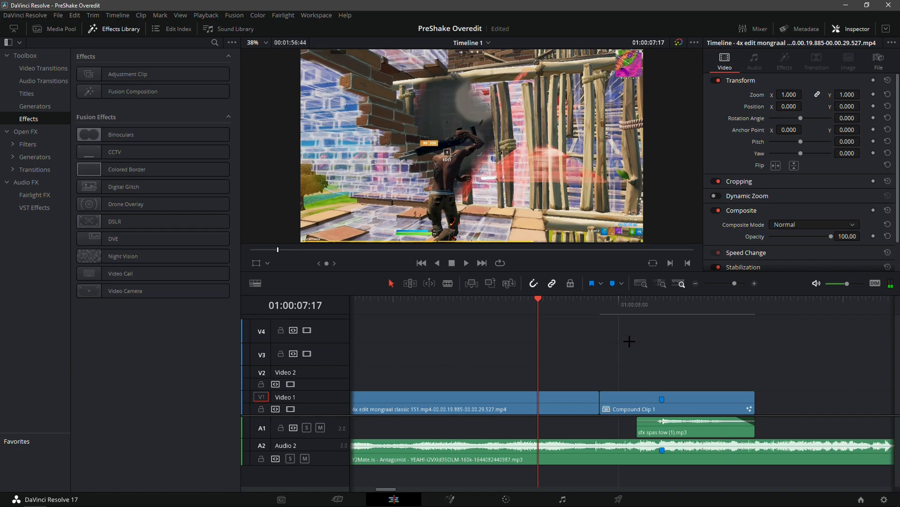
left_click(466, 262)
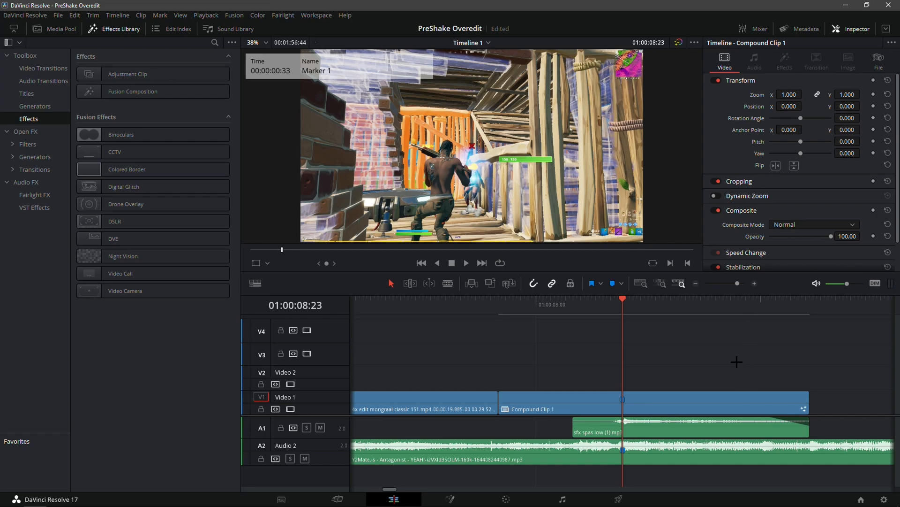
mouse_move(743, 310)
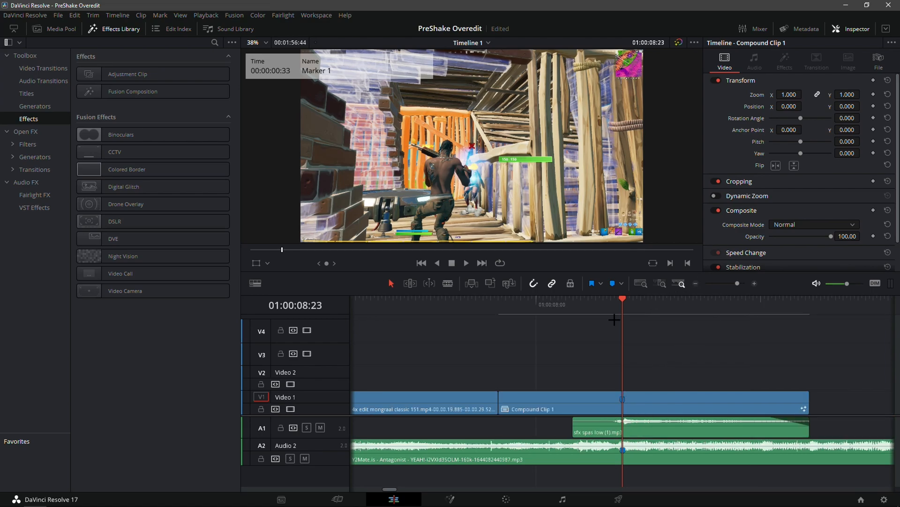
mouse_move(582, 314)
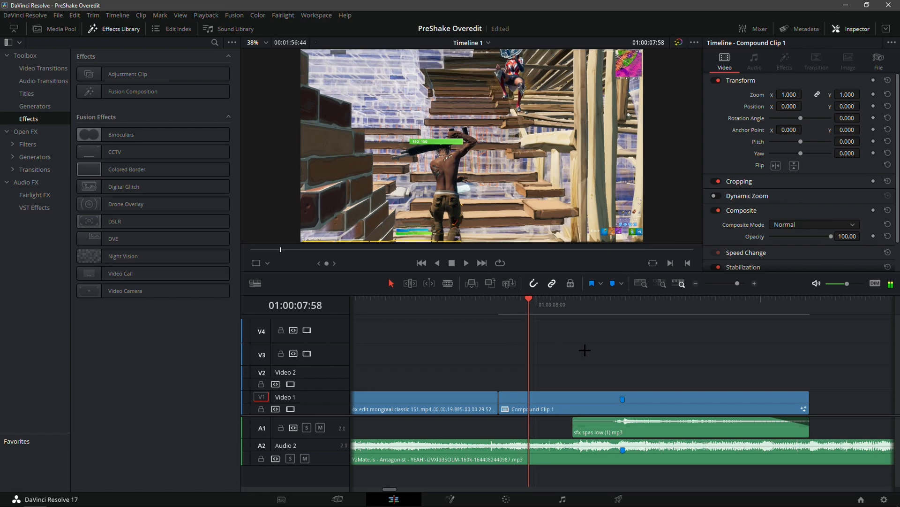
mouse_move(681, 332)
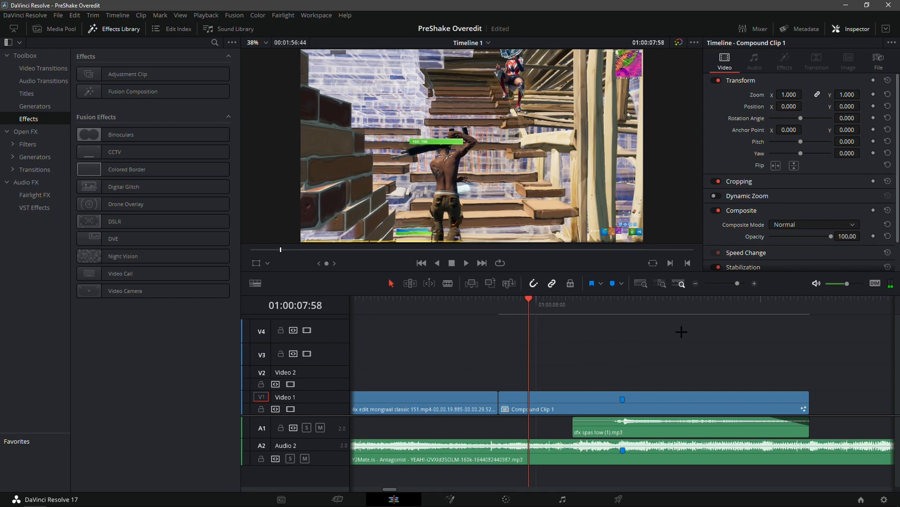
mouse_move(610, 365)
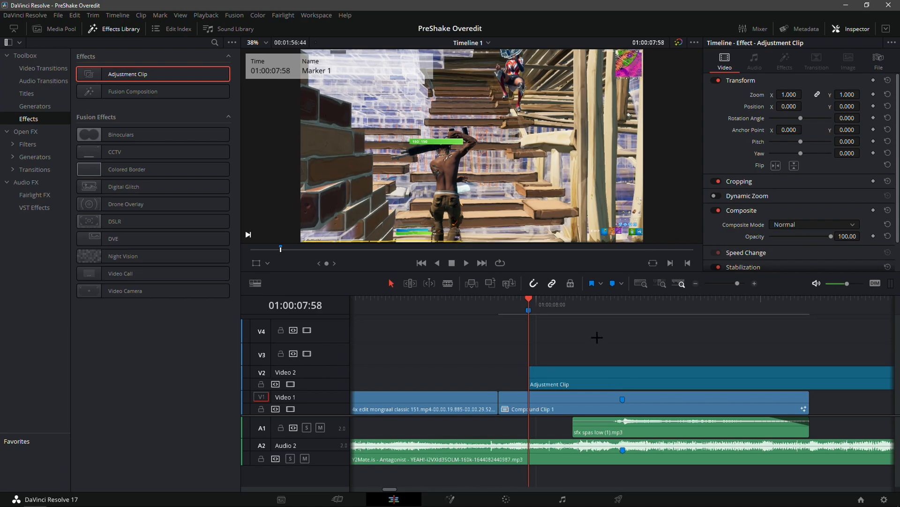
mouse_move(556, 304)
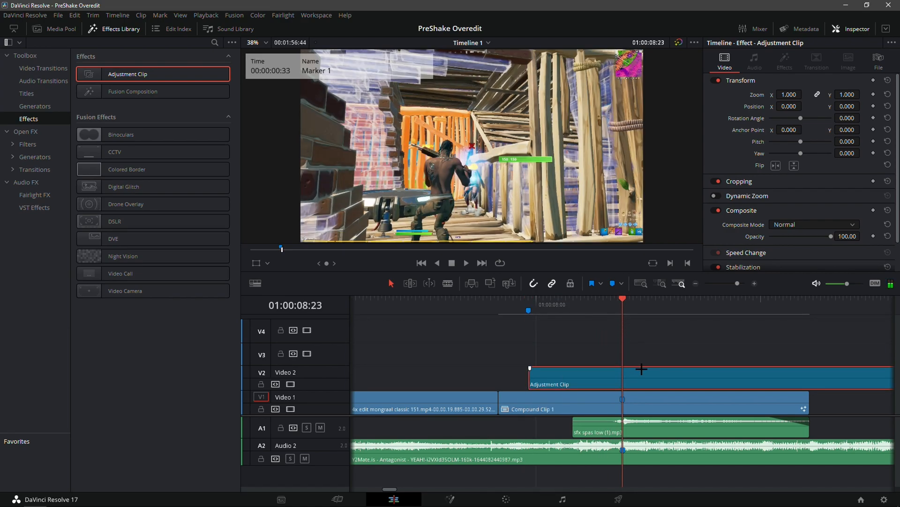
mouse_move(633, 370)
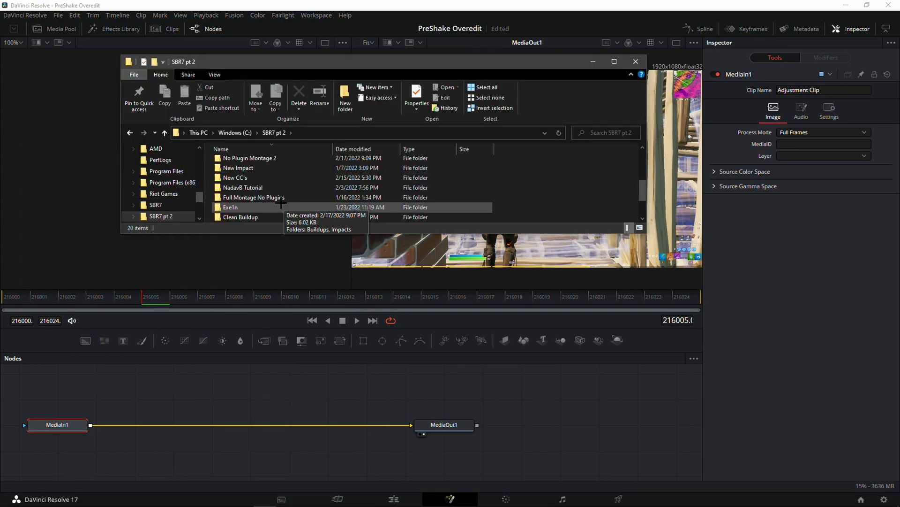
Browse into the AGA preset folder within the SBR7 pt 2 presets
scroll("down", 3)
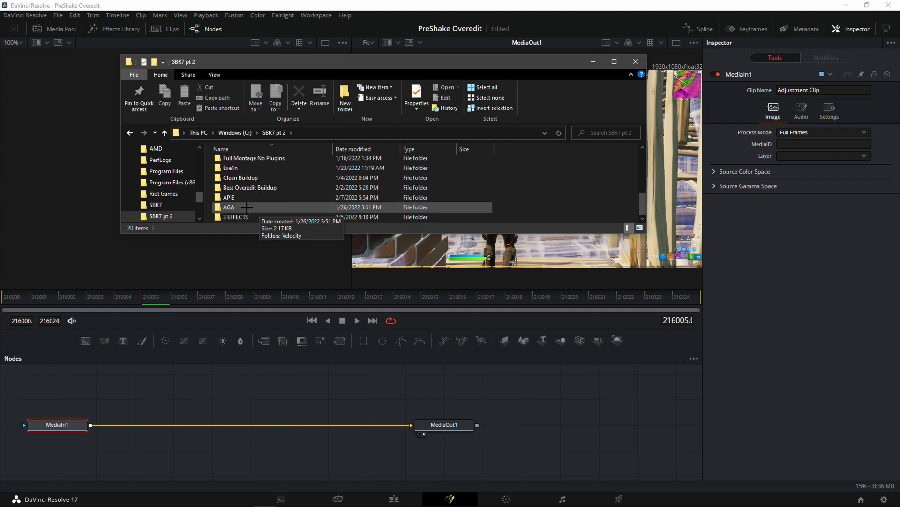
left_click(235, 179)
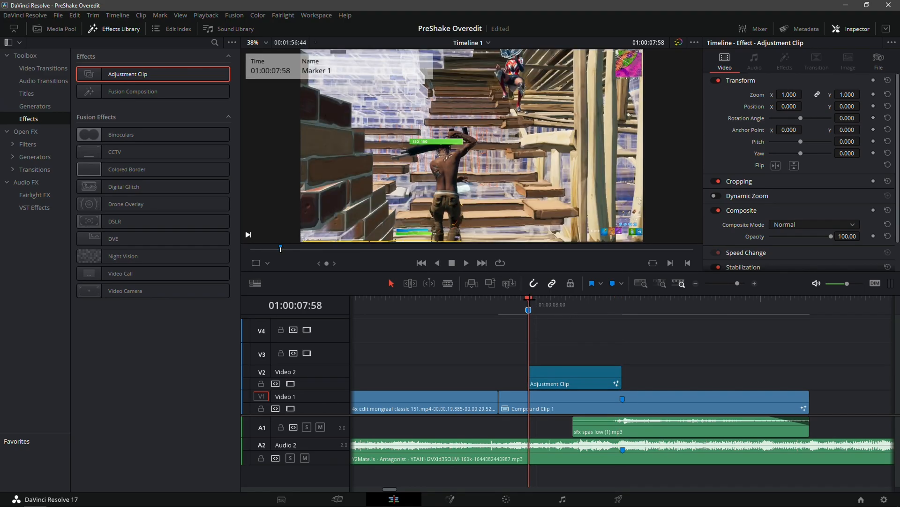
Preview the edit, then drop a second Adjustment Clip on V3 at Marker 2 (01:00:07:43)
left_click(465, 263)
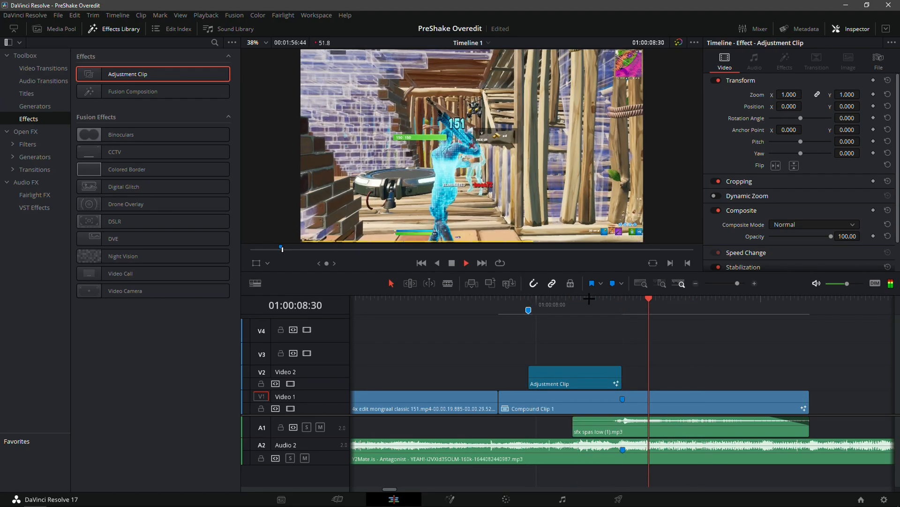
left_click(611, 302)
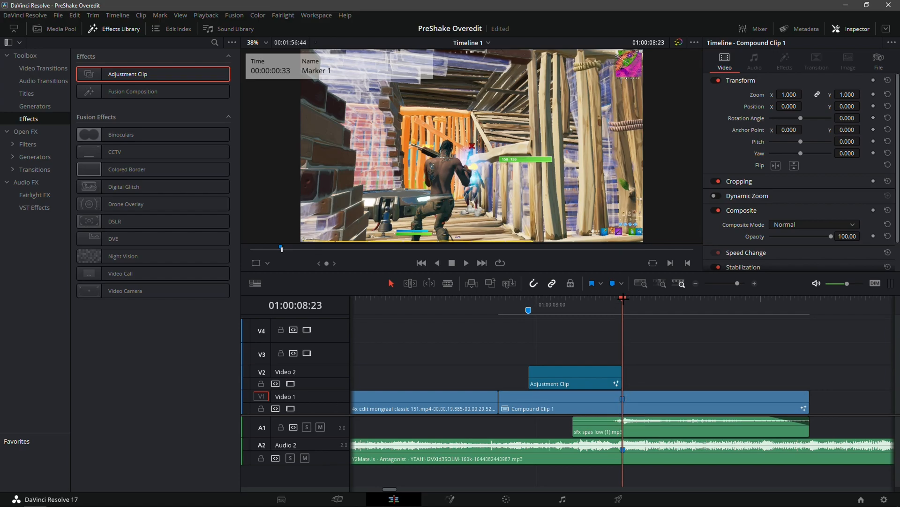
left_click(473, 298)
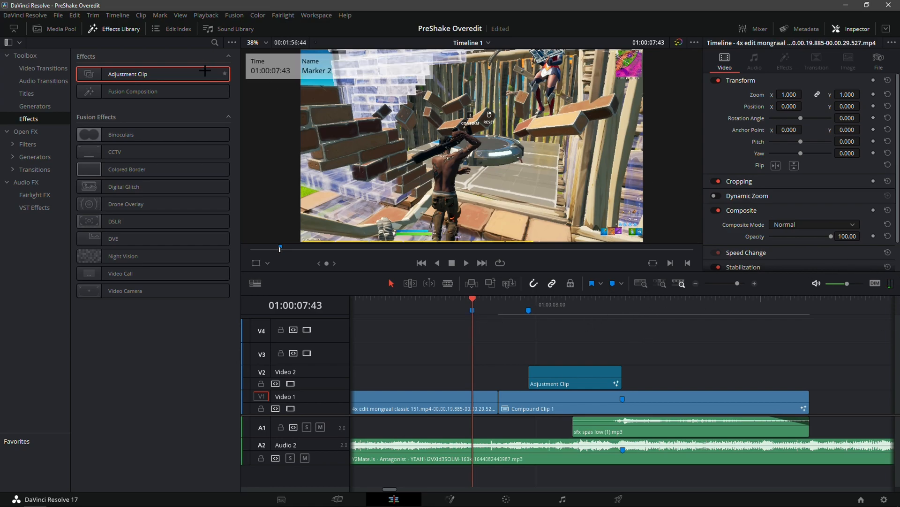
left_click_drag(127, 73, 533, 266)
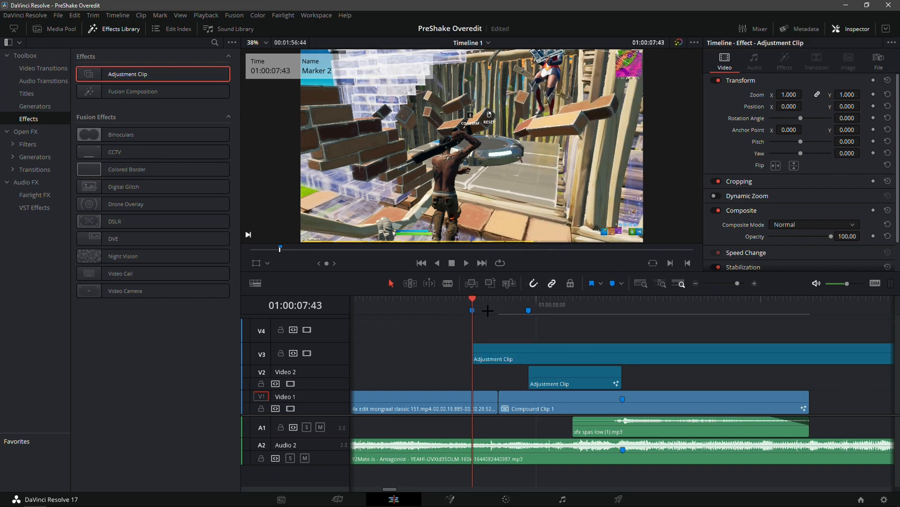
mouse_move(472, 306)
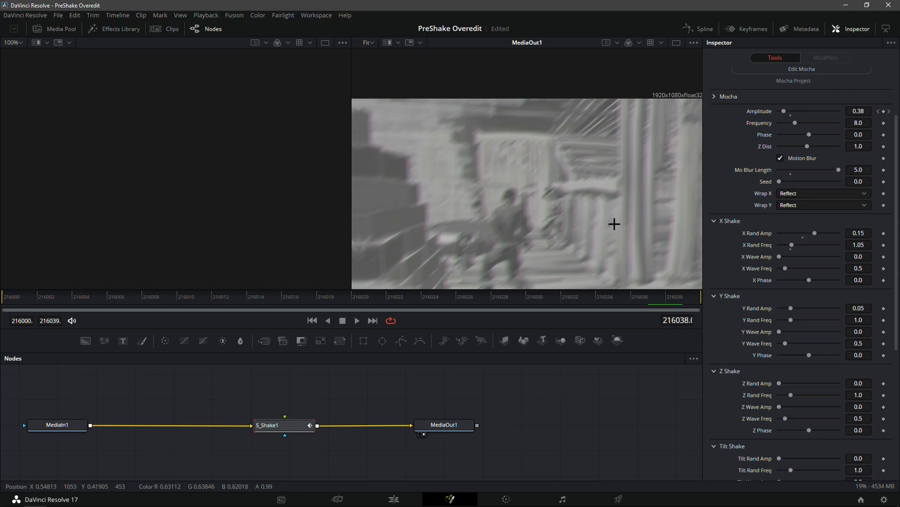
Finish the S_Shake settings in Fusion and return to the Edit page
scroll("down", 3)
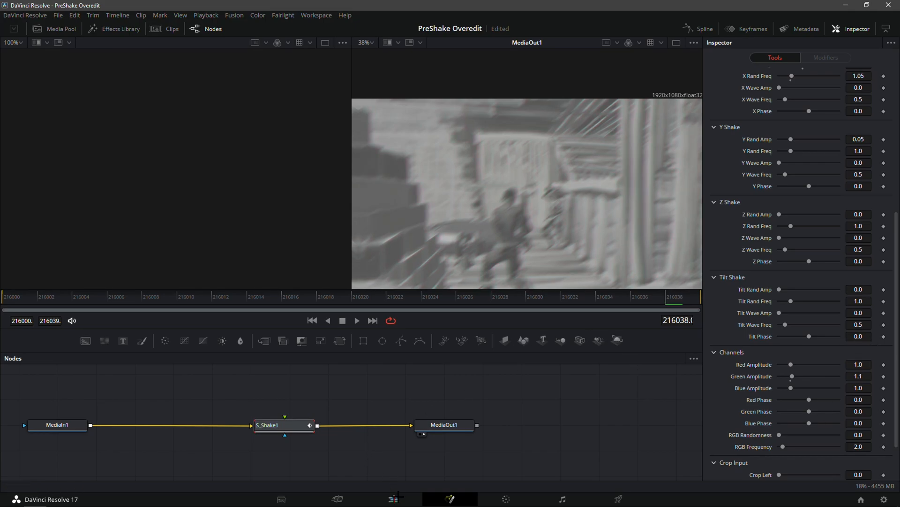
left_click(394, 499)
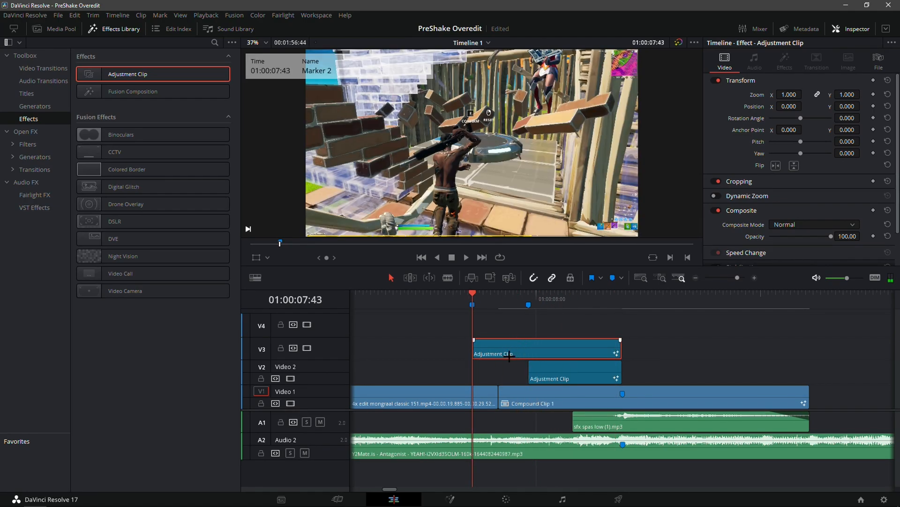
mouse_move(528, 304)
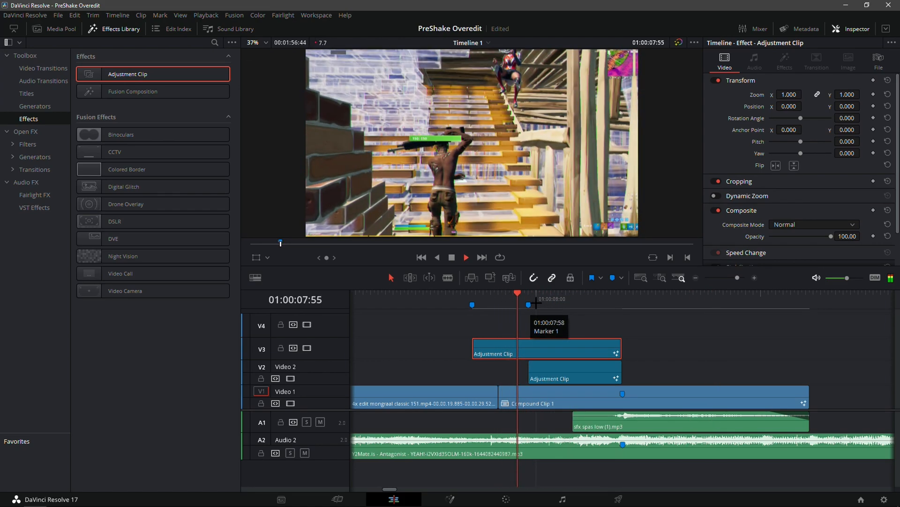
left_click(465, 257)
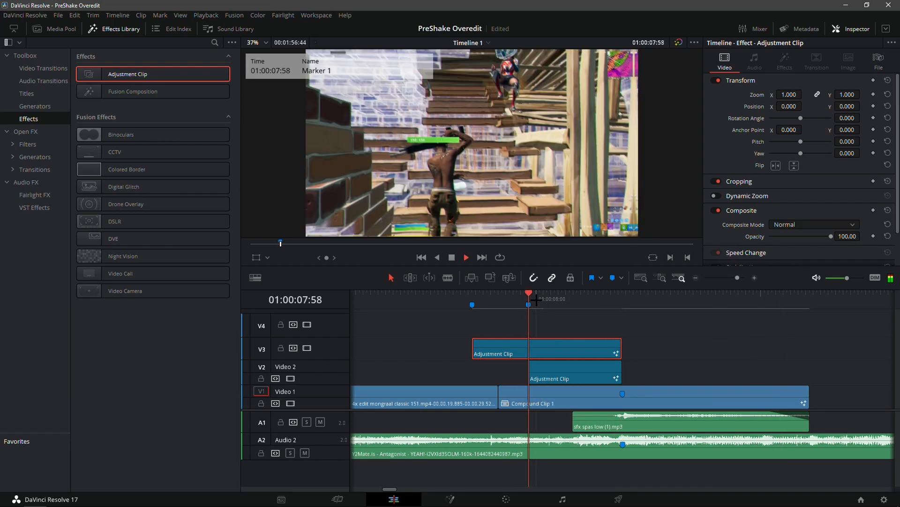
left_click(466, 257)
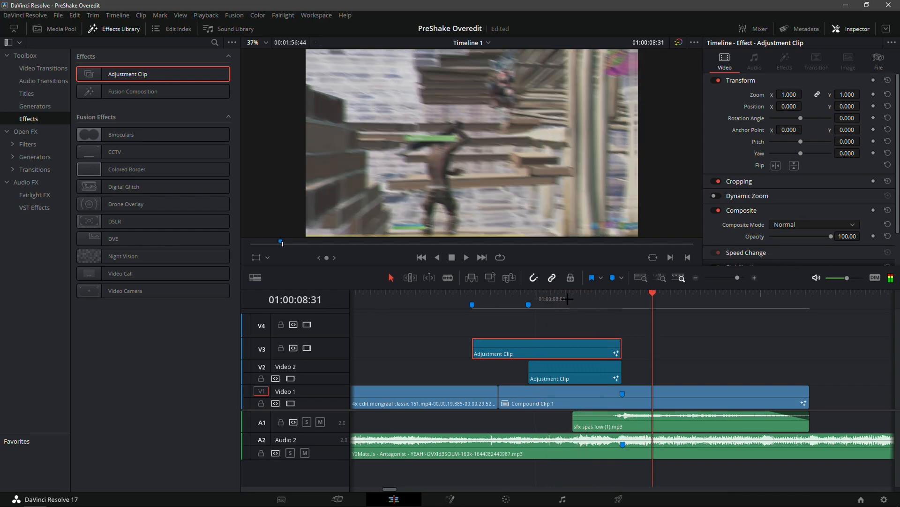
left_click(466, 257)
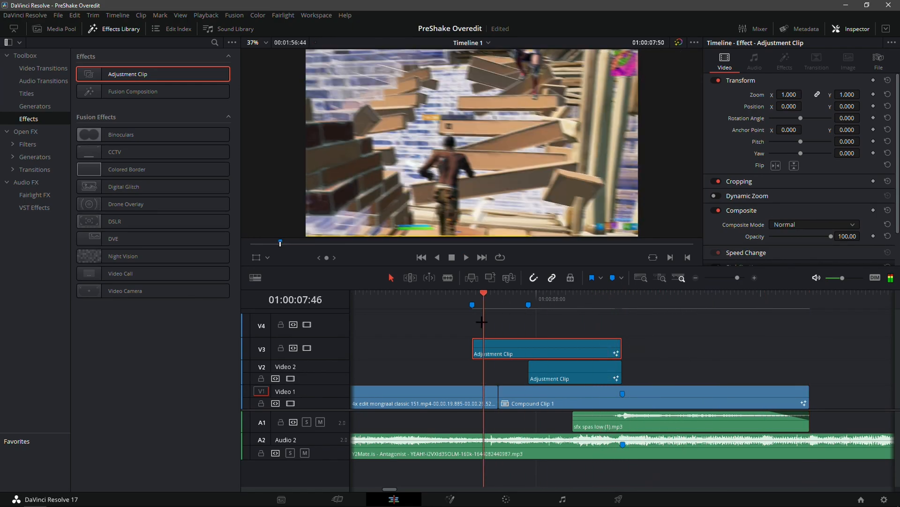
left_click(465, 257)
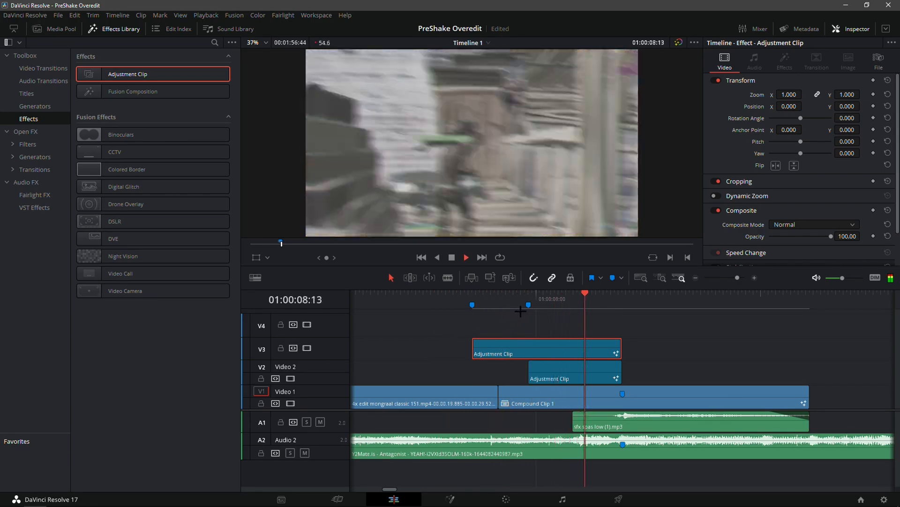
left_click(498, 298)
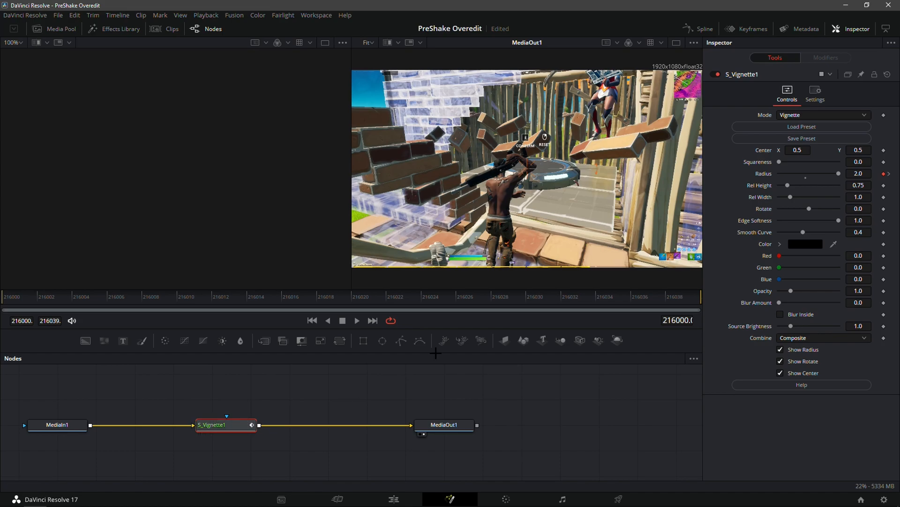
Reduce the S_Vignette1 Radius to 1.24 and return to the Edit page
left_click_drag(838, 174, 815, 174)
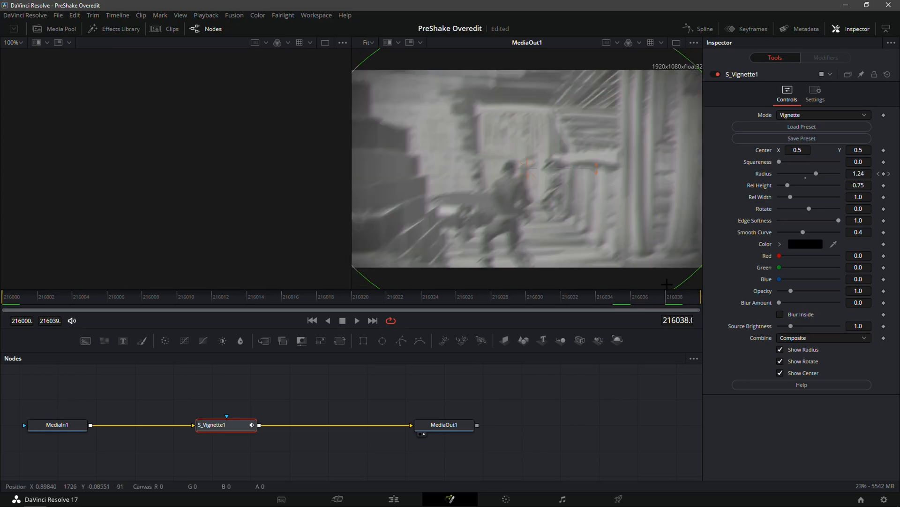
left_click(389, 499)
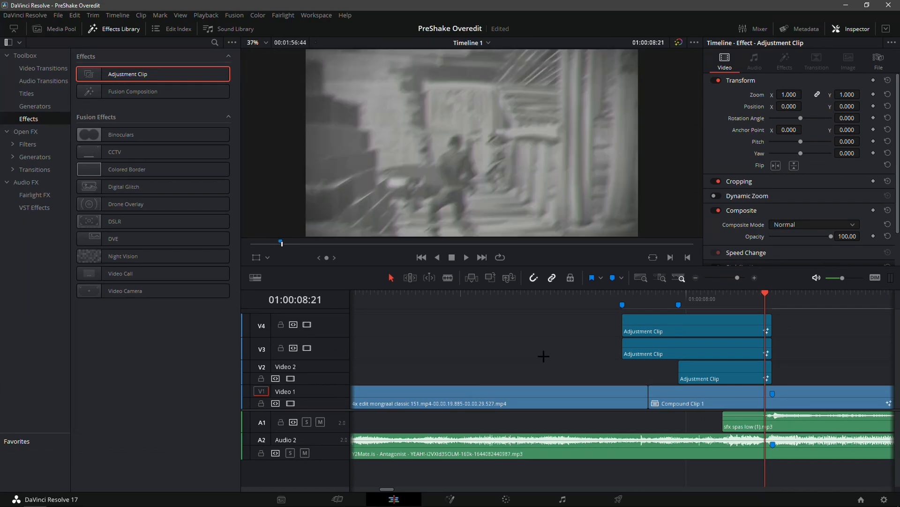
Select the top adjustment clip and show the Media Pool clips
left_click(694, 326)
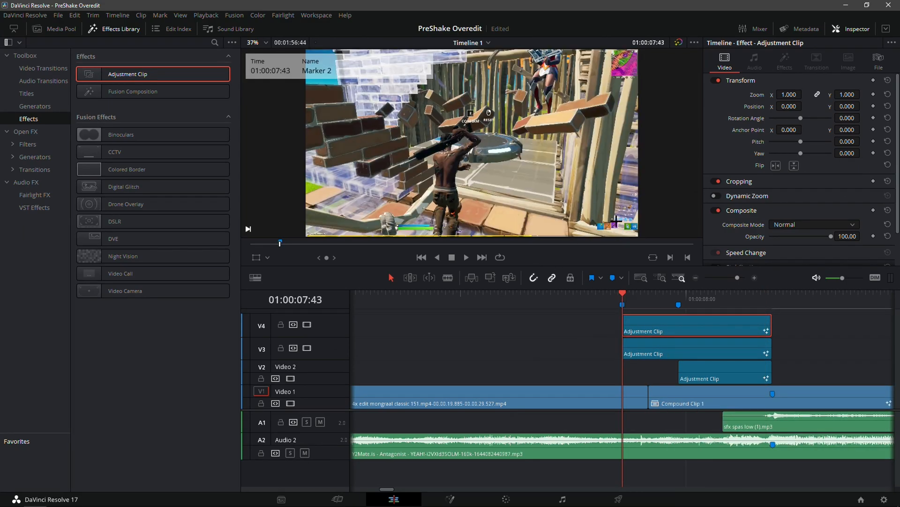
left_click(58, 29)
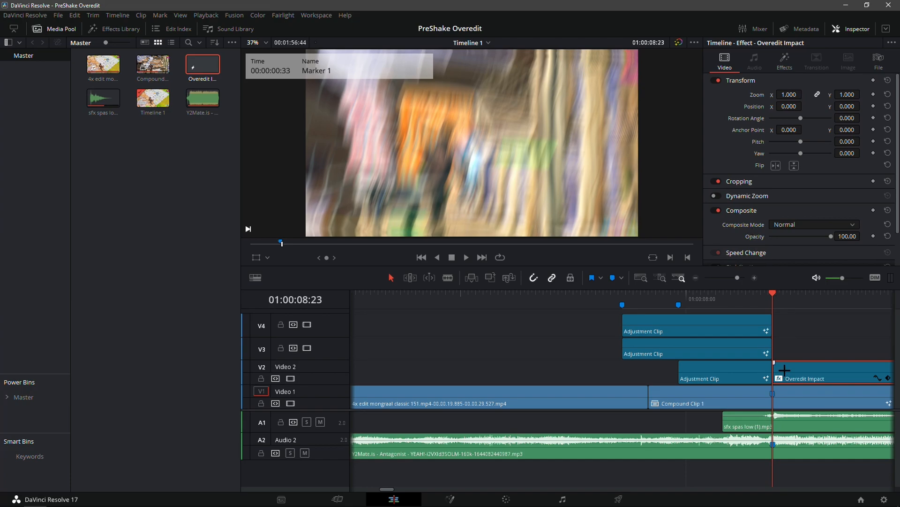
Review the Overedit Impact clip's effect stack in the Inspector's Effects tab
left_click(784, 60)
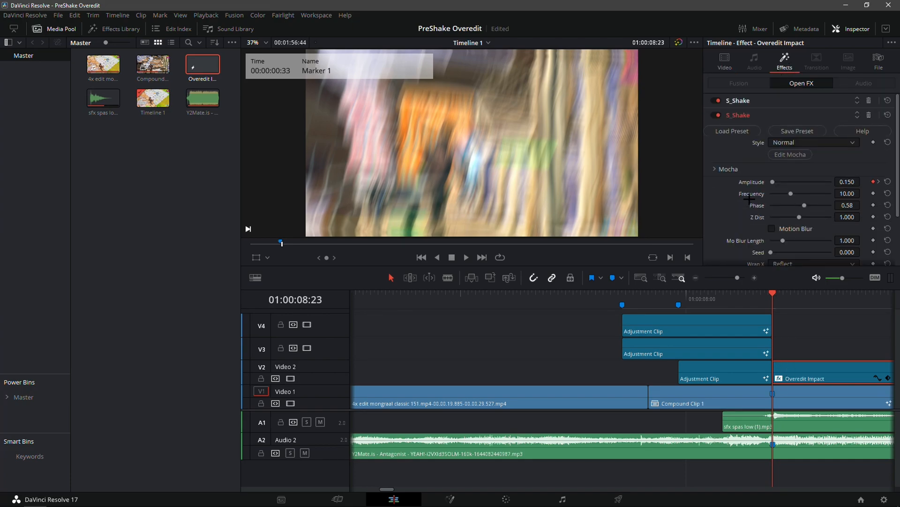
scroll("down", 3)
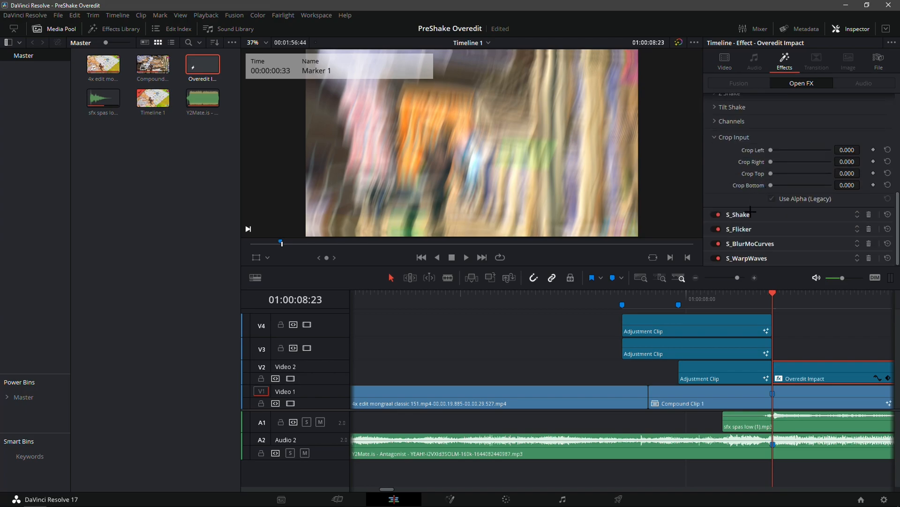
left_click(737, 213)
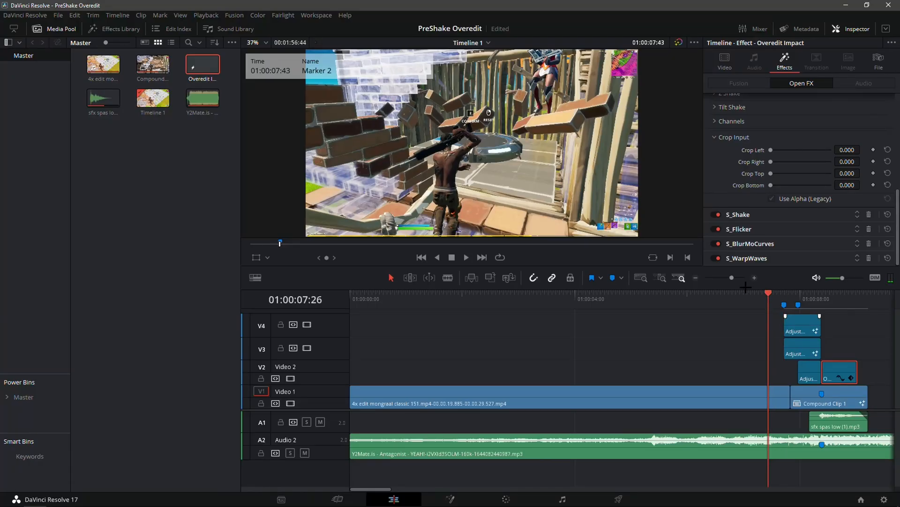
left_click(465, 257)
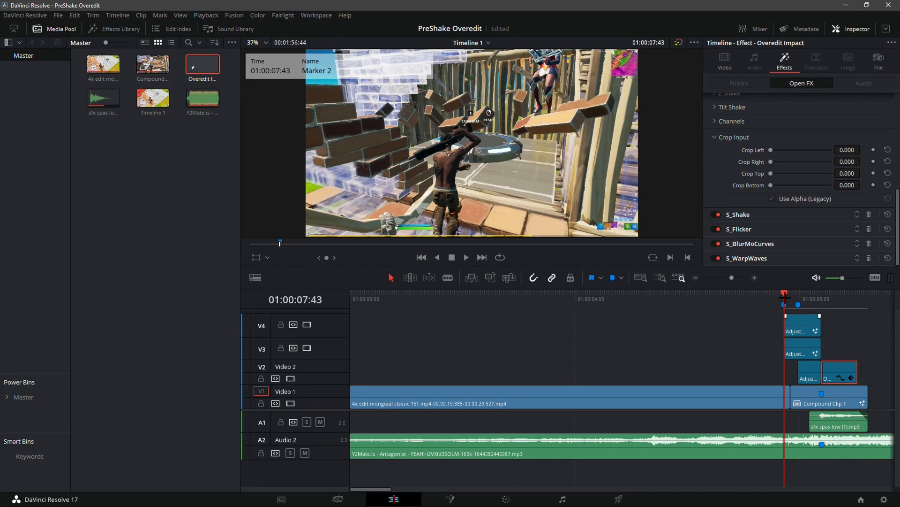
left_click(838, 426)
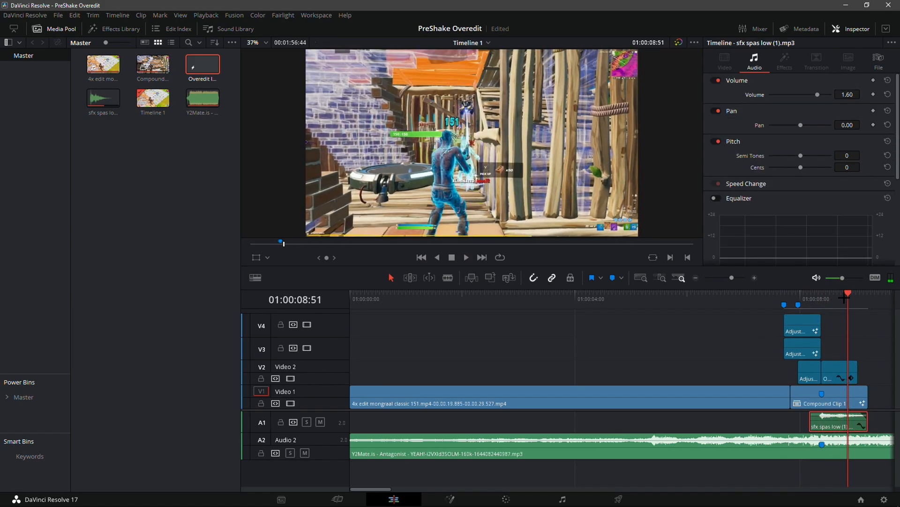
left_click(467, 257)
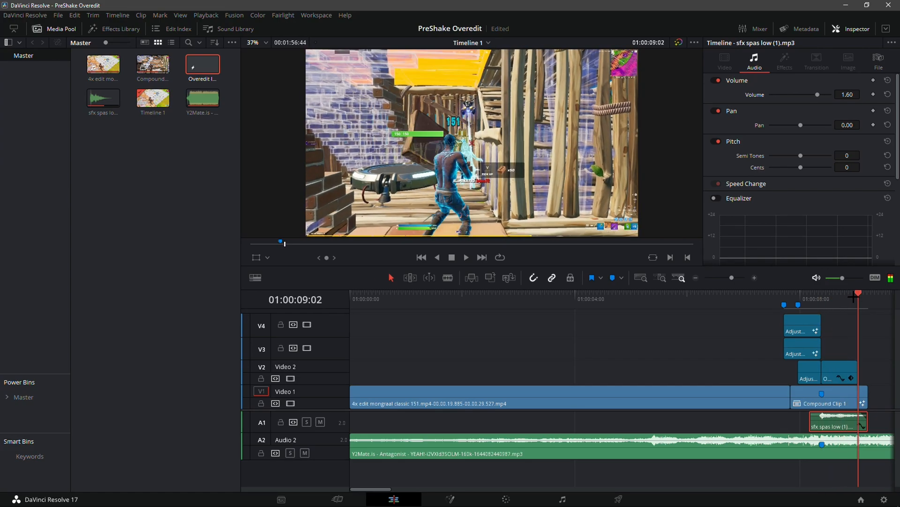
left_click(465, 257)
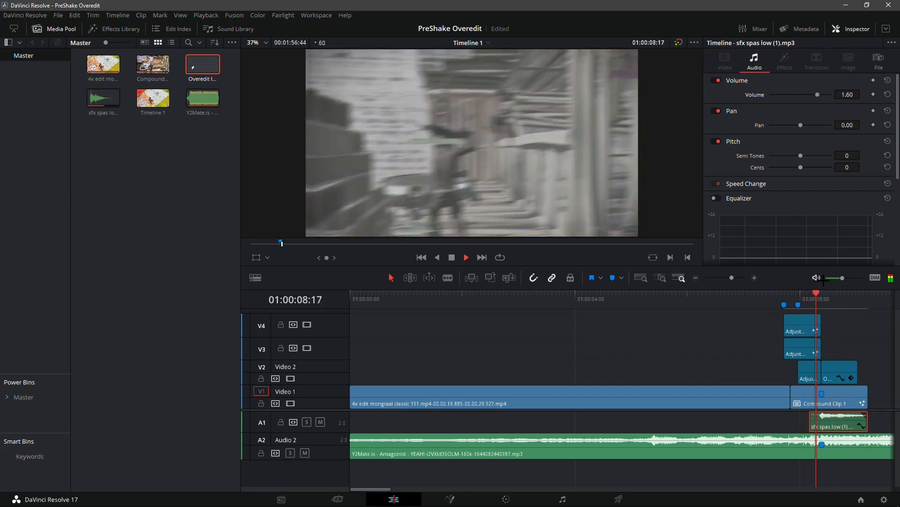